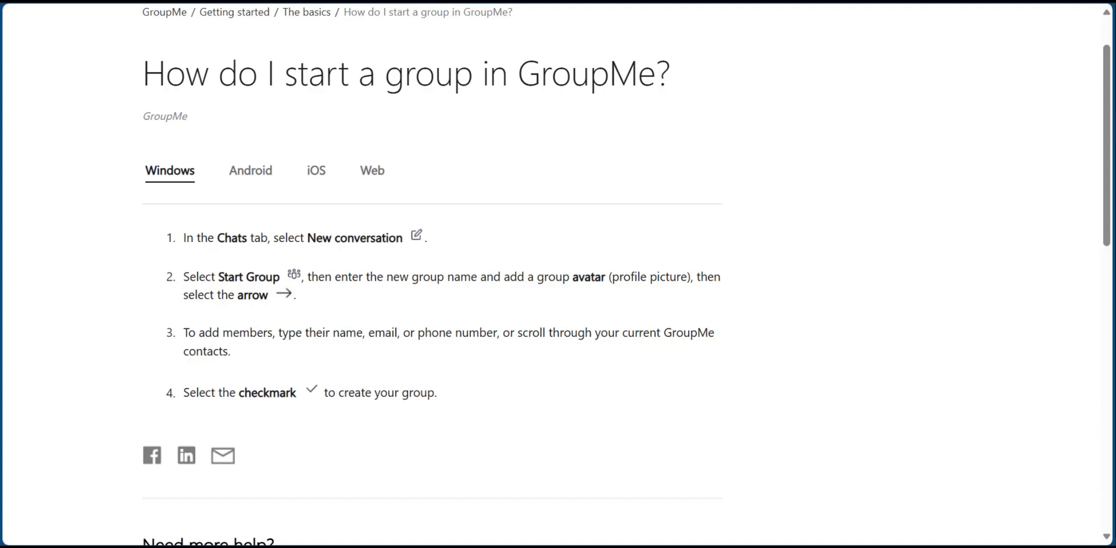
mouse_move(884, 82)
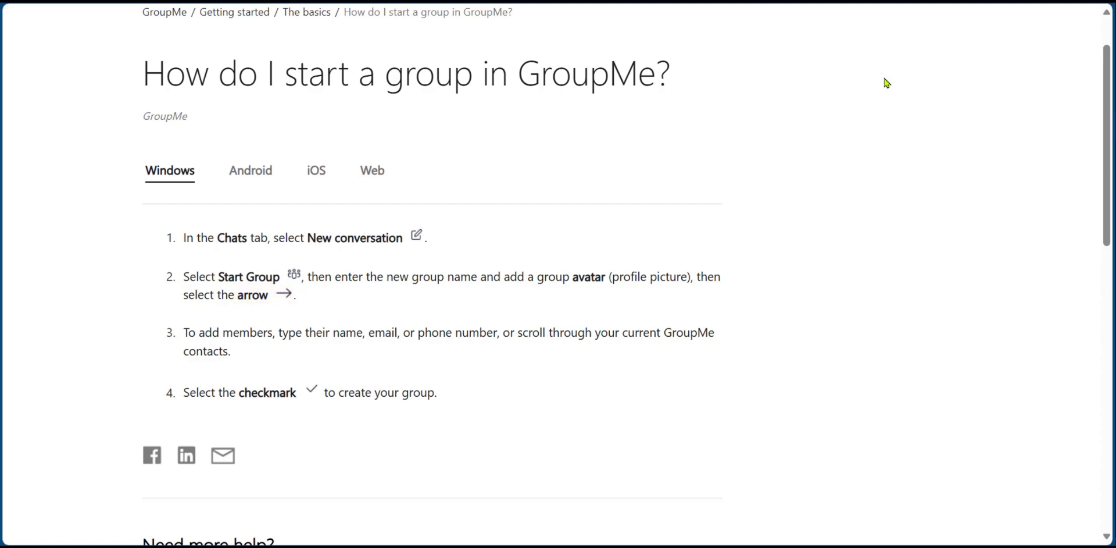
Review the Windows steps, marking 'checkmark' in step 4, then switch the article to Android.
double_click(383, 332)
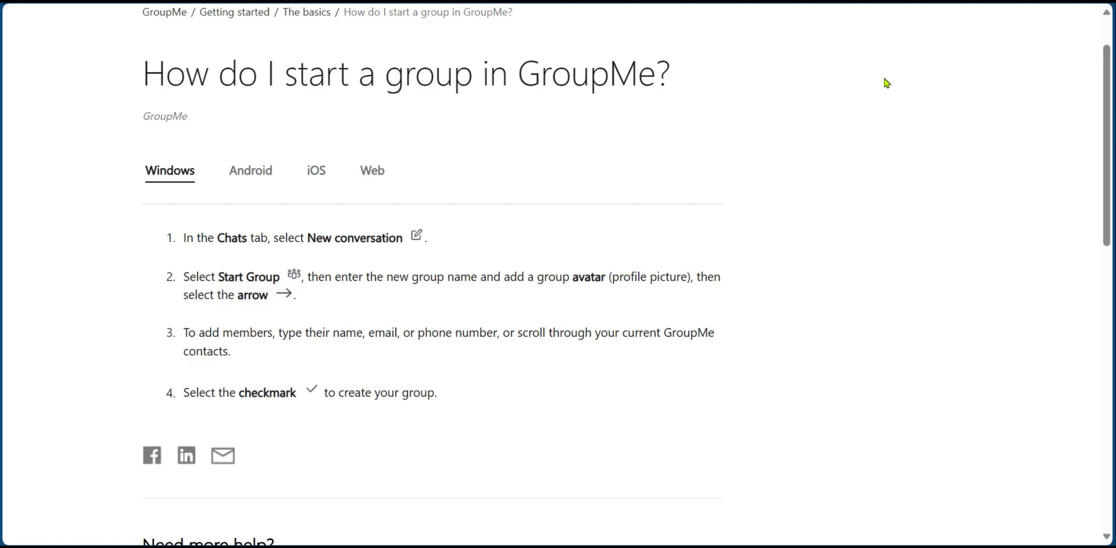
double_click(268, 393)
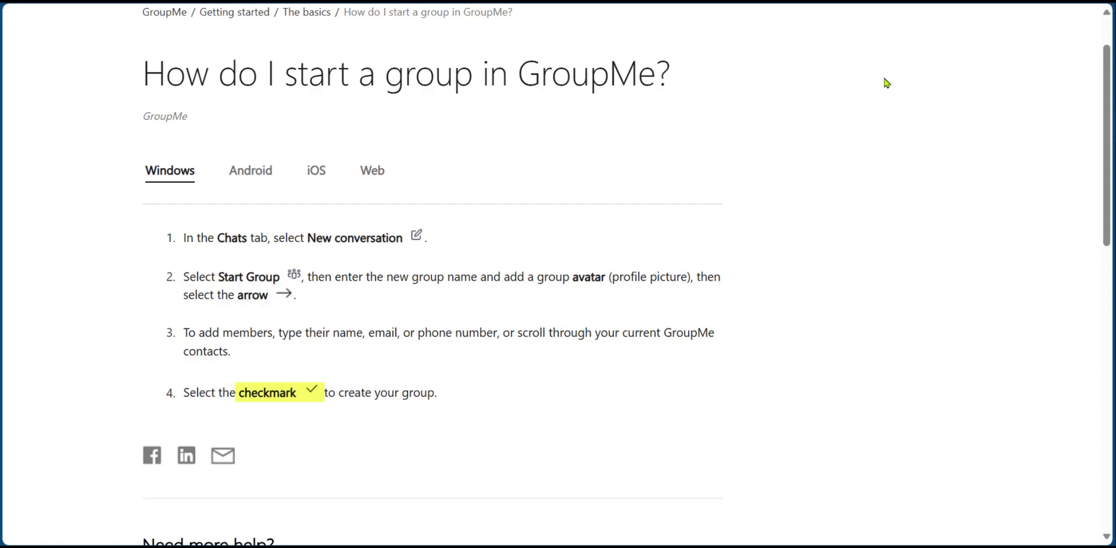
left_click(249, 171)
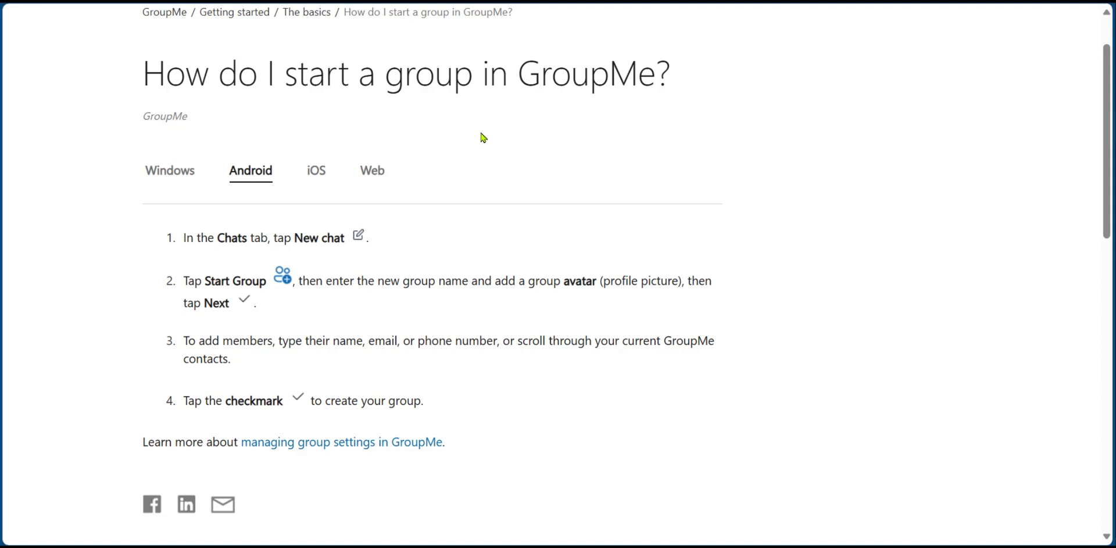
Review the Android steps, highlighting a phrase, then switch the article to iOS with its iPad tip.
double_click(303, 238)
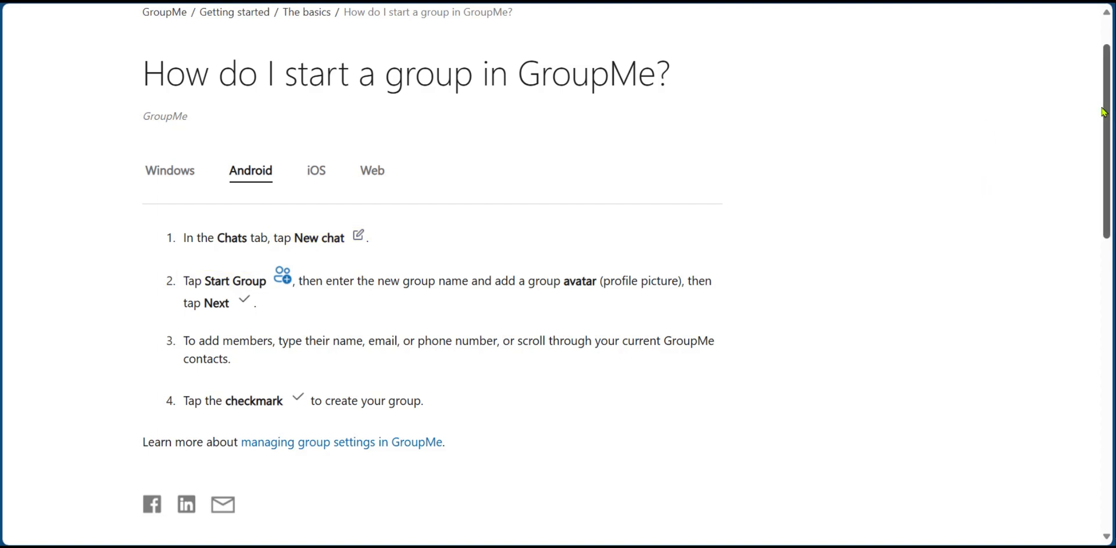
left_click_drag(492, 280, 598, 280)
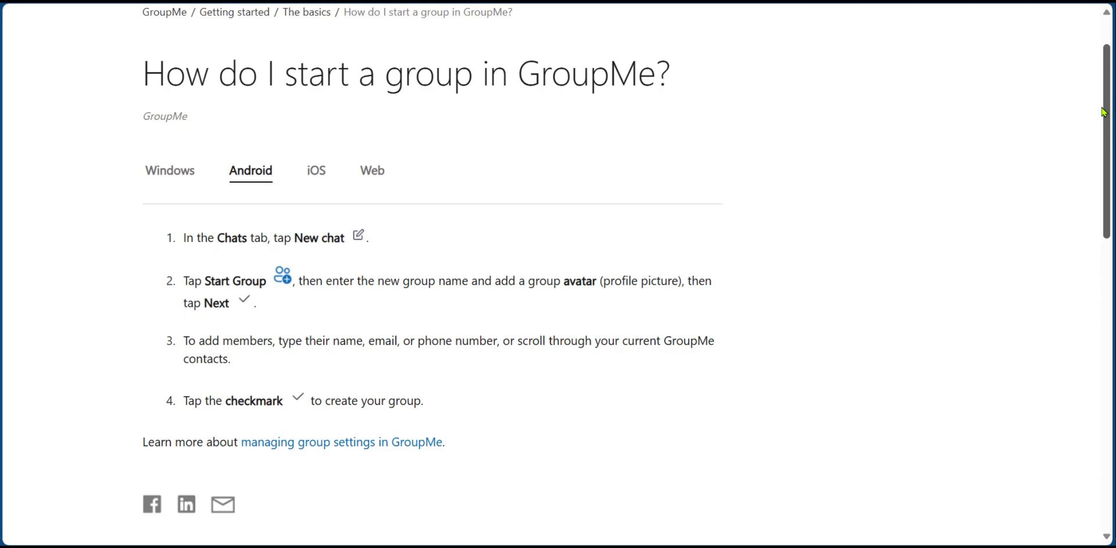
left_click(315, 171)
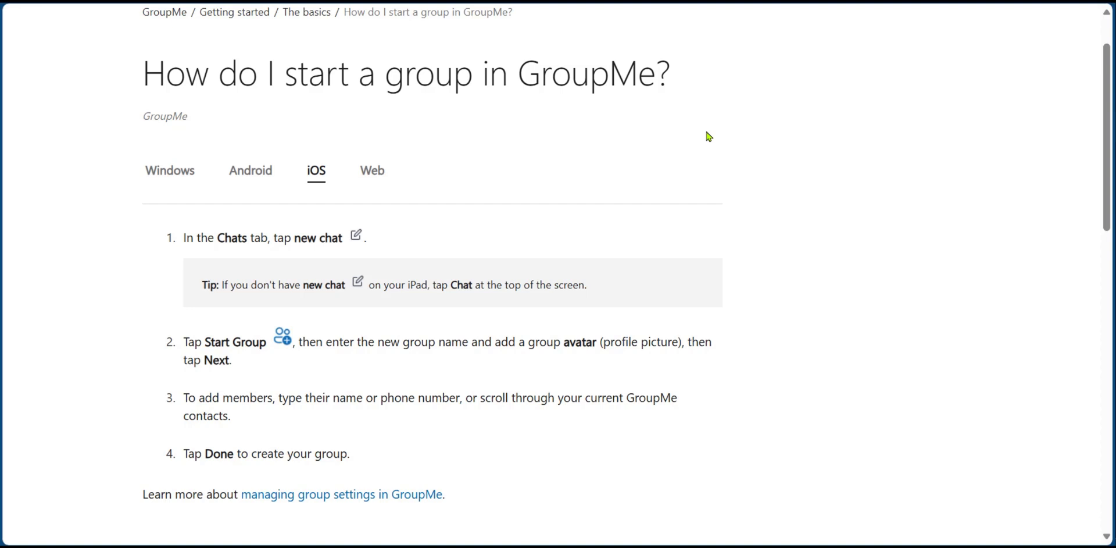
Review the iOS steps, then switch the article to the Web instructions ending with adding members.
double_click(235, 342)
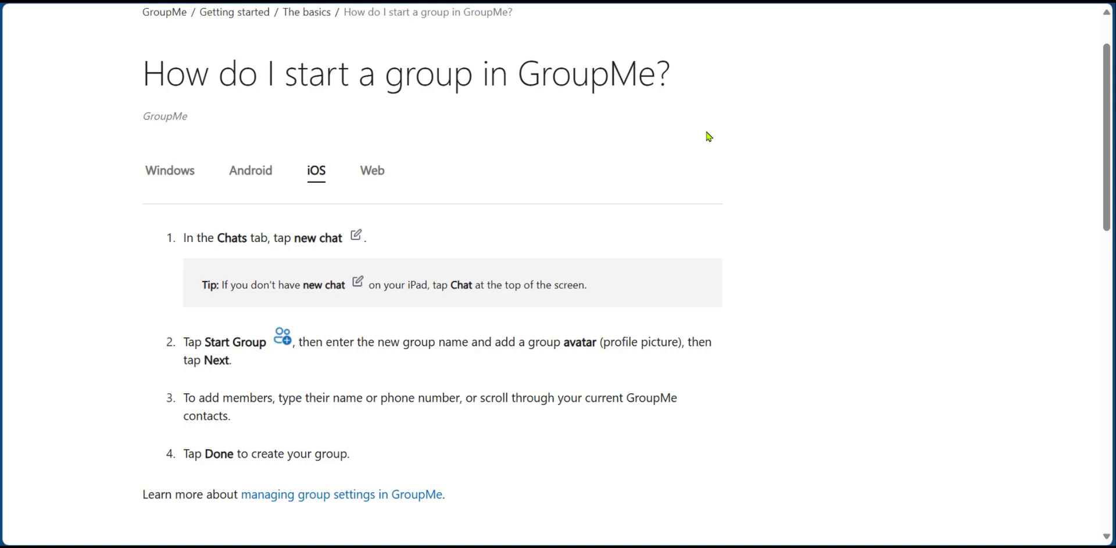
left_click(372, 171)
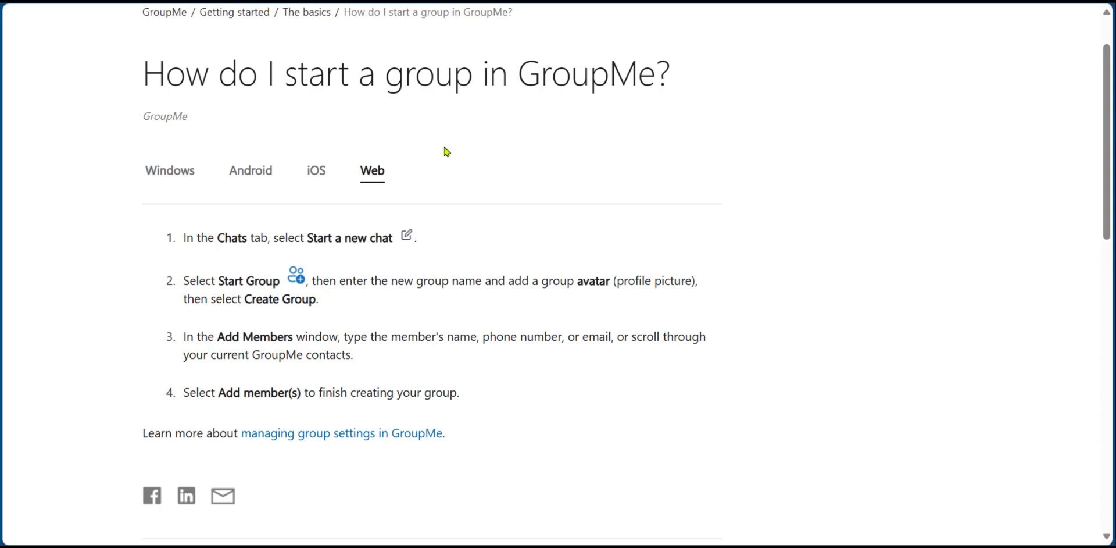
double_click(349, 239)
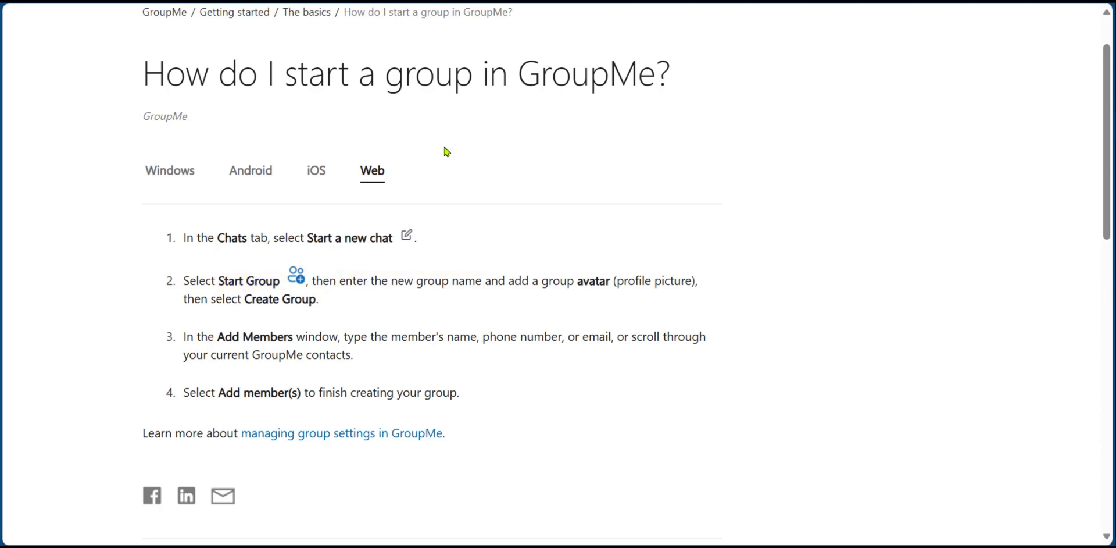
double_click(253, 336)
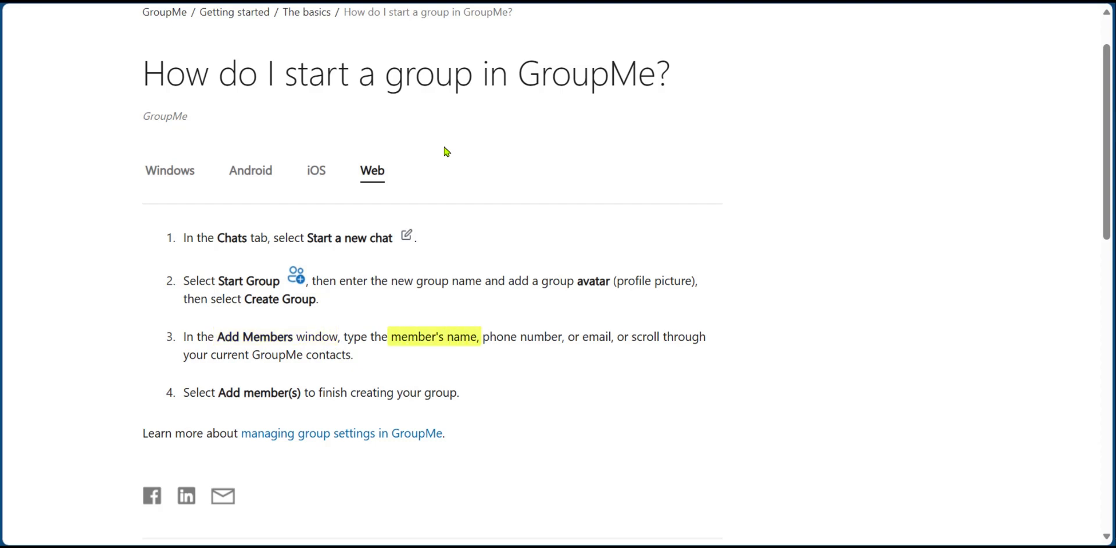
left_click(435, 336)
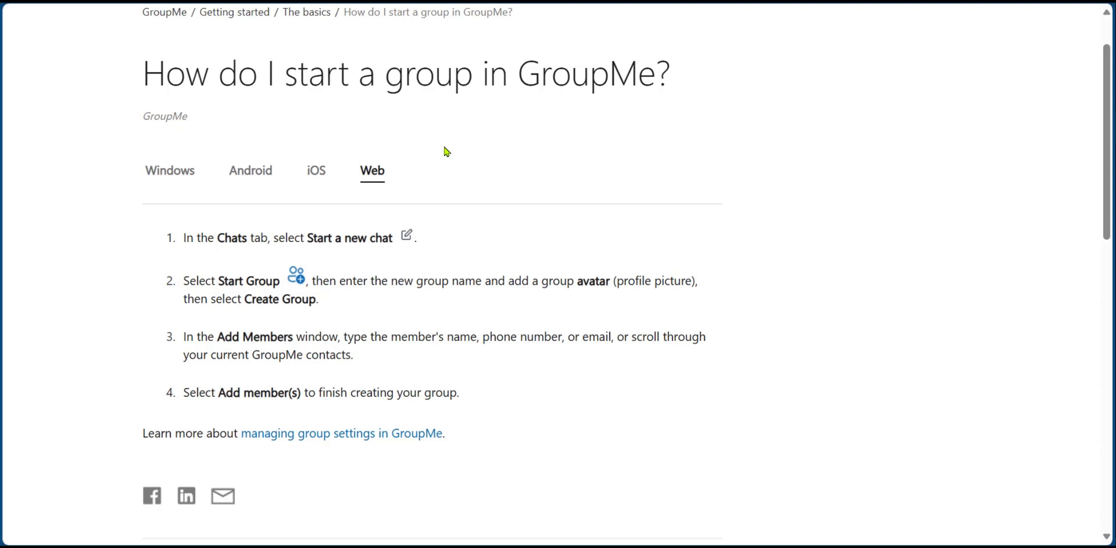